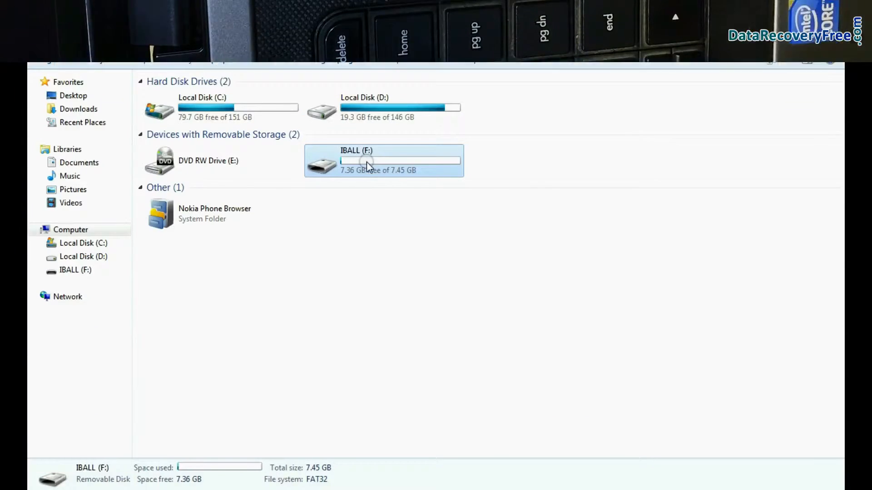
Permanently delete the five folders on the IBALL (F:) pen drive with Shift+Delete
{"action": "double_click", "coordinate": [382, 160]}
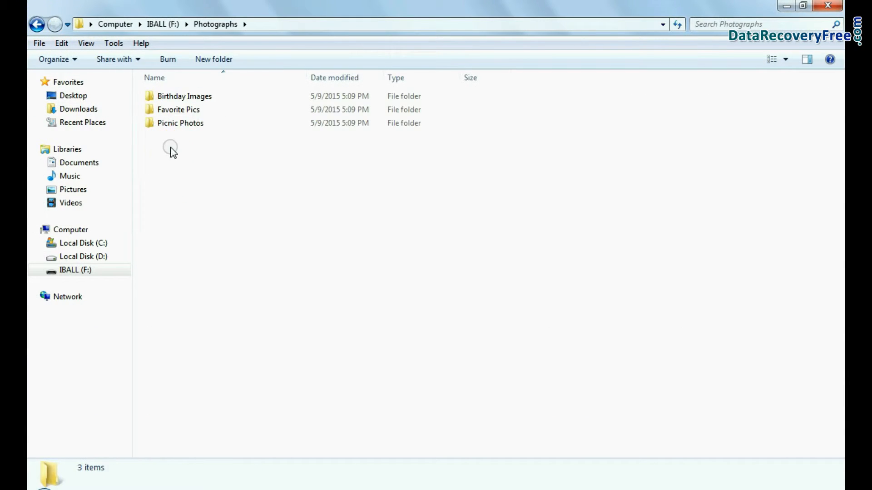
{"action": "left_click", "coordinate": [37, 24]}
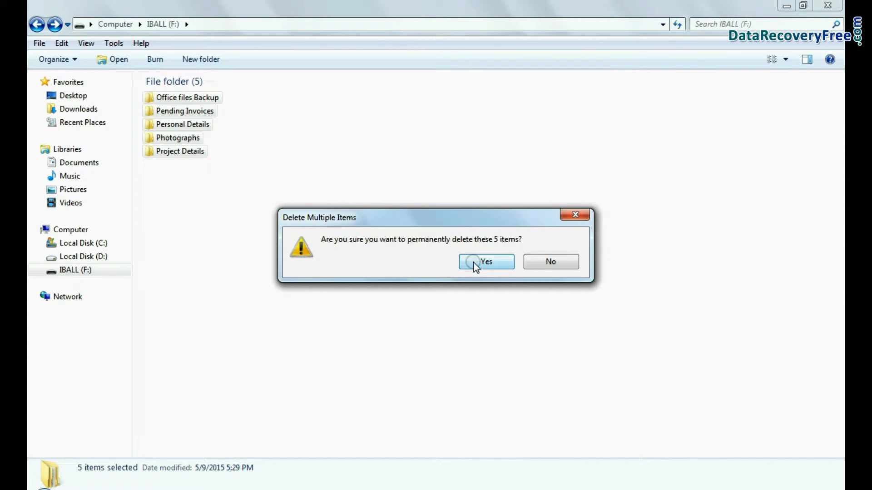
{"action": "left_click", "coordinate": [485, 261]}
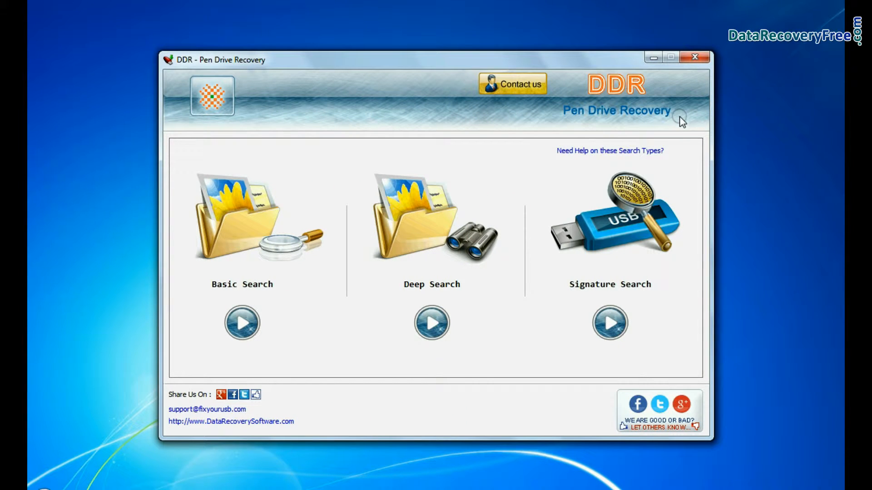
{"action": "mouse_move", "coordinate": [208, 297]}
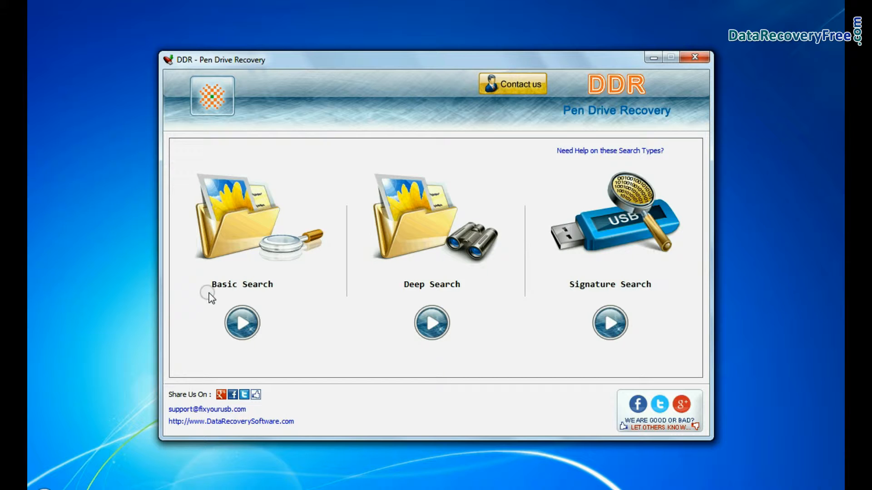
{"action": "mouse_move", "coordinate": [570, 296]}
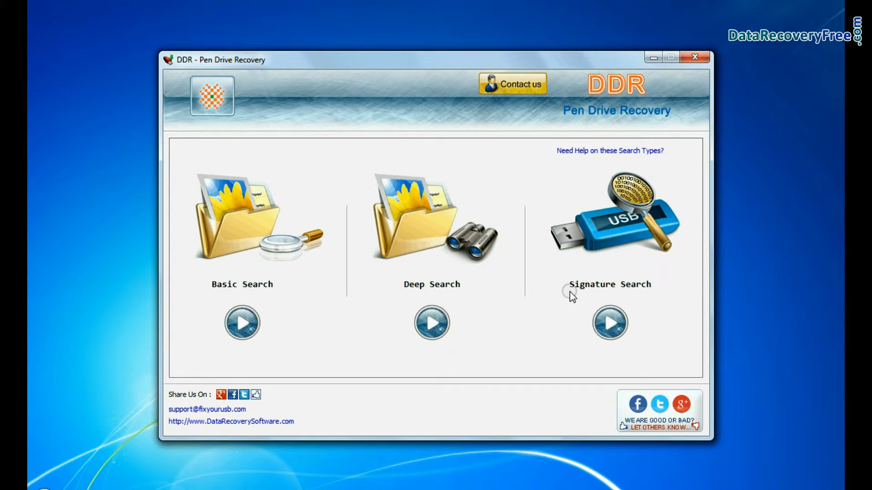
{"action": "mouse_move", "coordinate": [273, 295]}
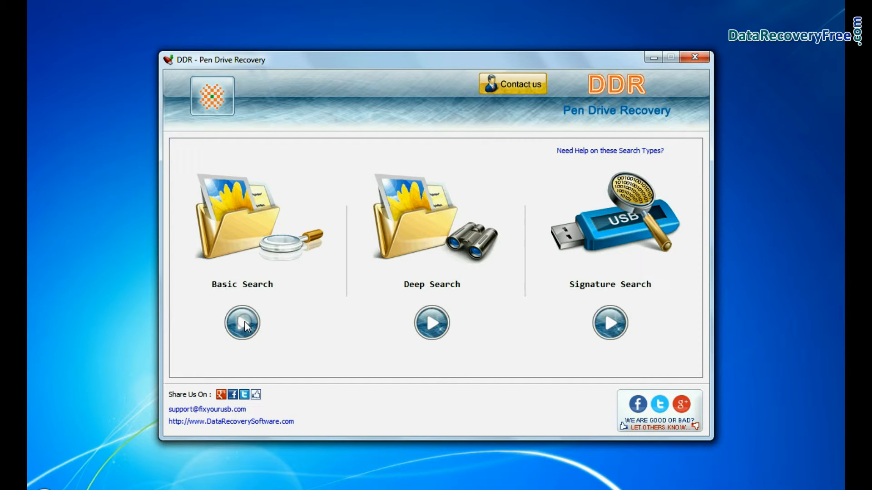
Start a Basic Search scanning the pen drive's Partition - 1 (FAT32)
{"action": "left_click", "coordinate": [241, 323]}
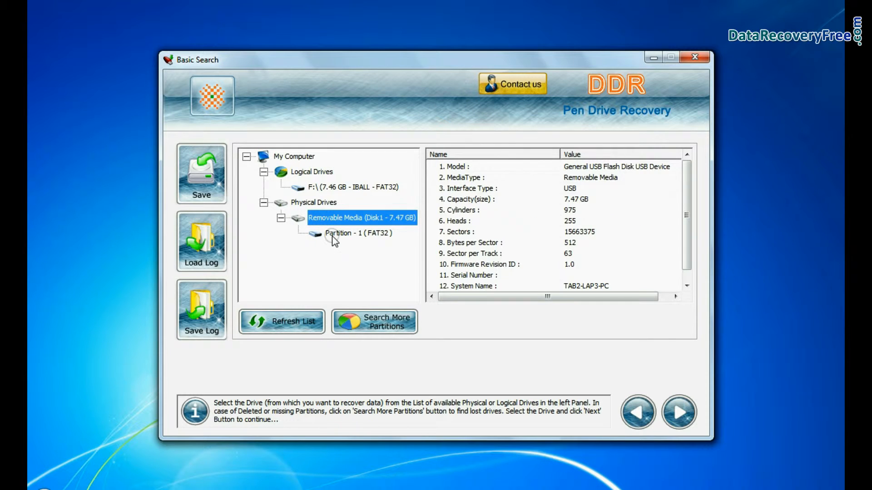
{"action": "left_click", "coordinate": [678, 412]}
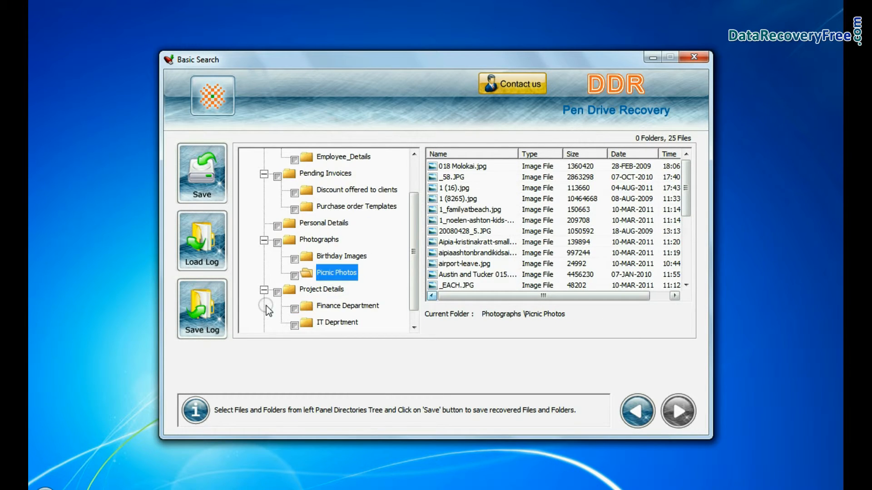
Run a Deep Search of the pen drive with FAT32 as the file system
{"action": "left_click", "coordinate": [637, 411]}
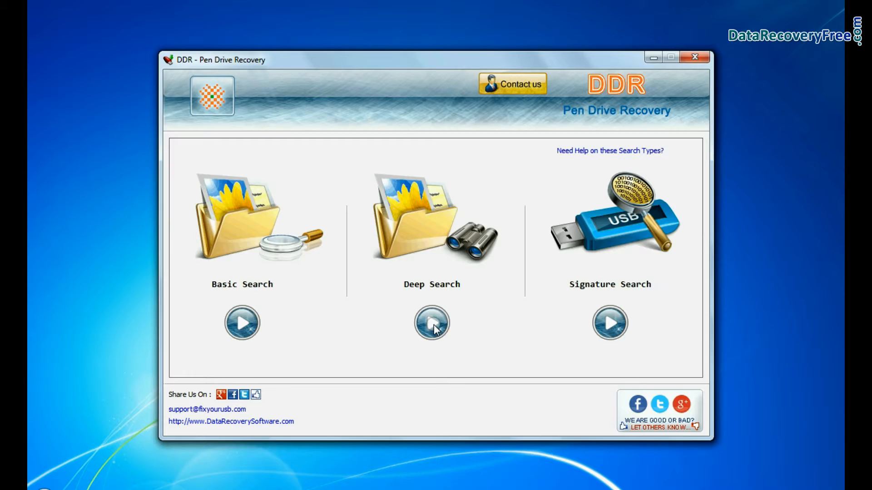
{"action": "left_click", "coordinate": [431, 322]}
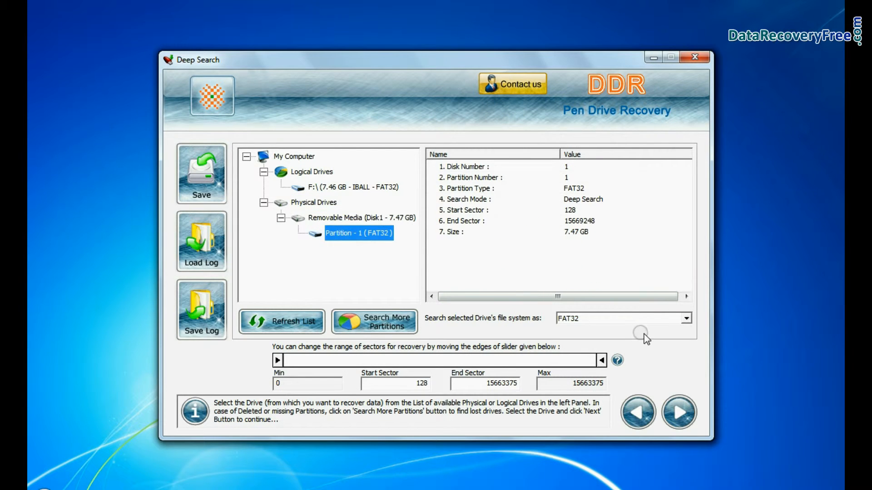
{"action": "left_click", "coordinate": [685, 318]}
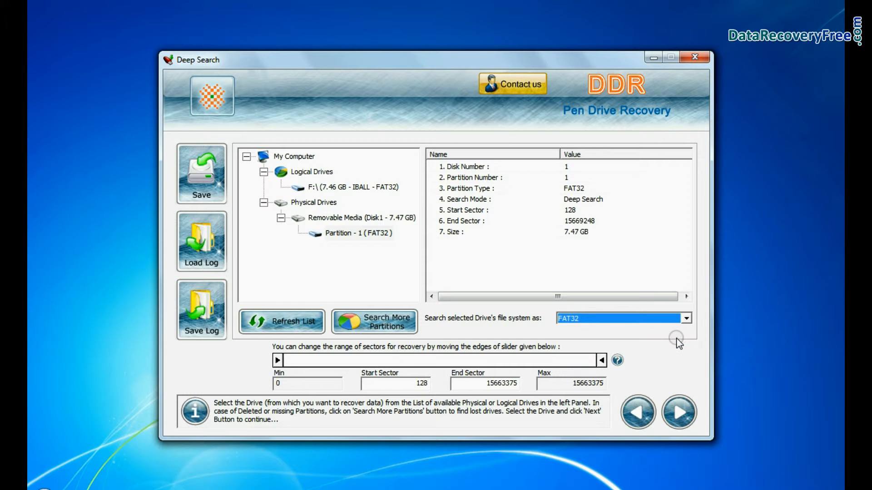
{"action": "left_click", "coordinate": [678, 412]}
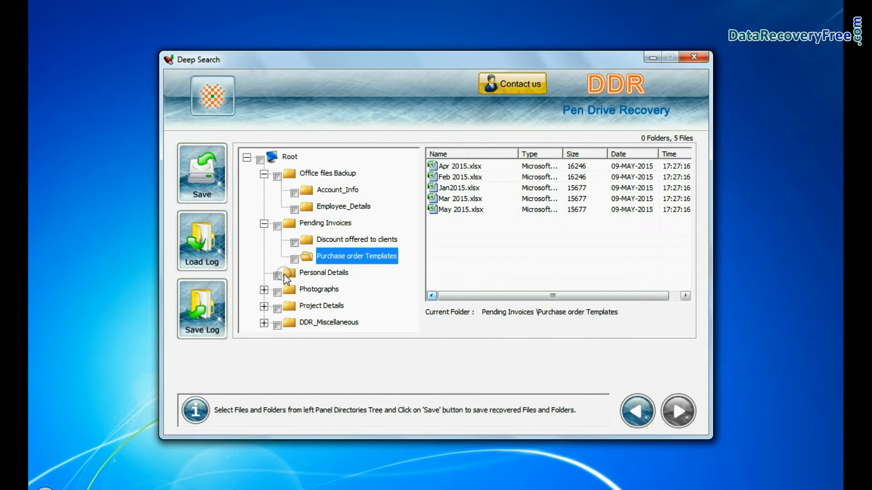
Mark all recovered folders under Root and save them to D:\Recovered Data
{"action": "left_click", "coordinate": [336, 273]}
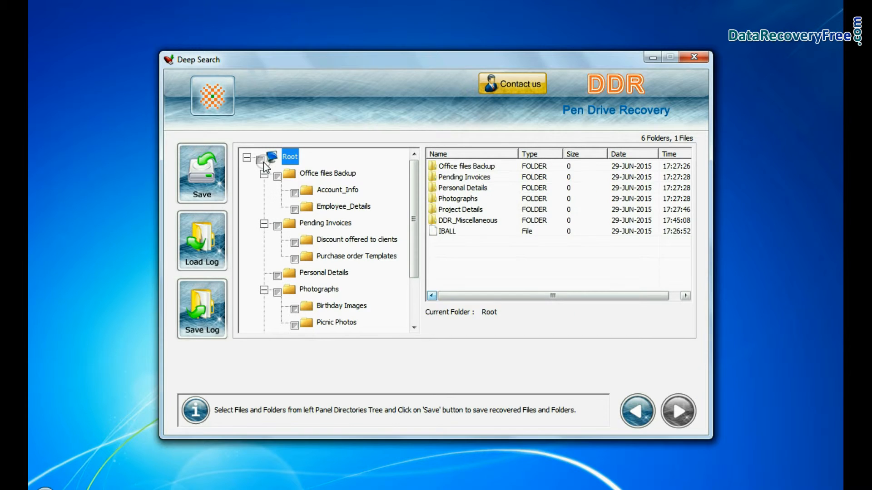
{"action": "left_click", "coordinate": [259, 157]}
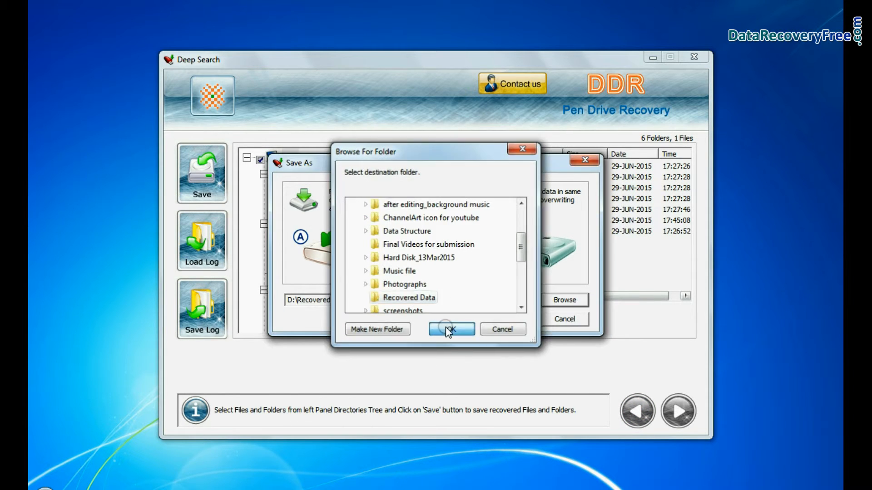
{"action": "left_click", "coordinate": [450, 329]}
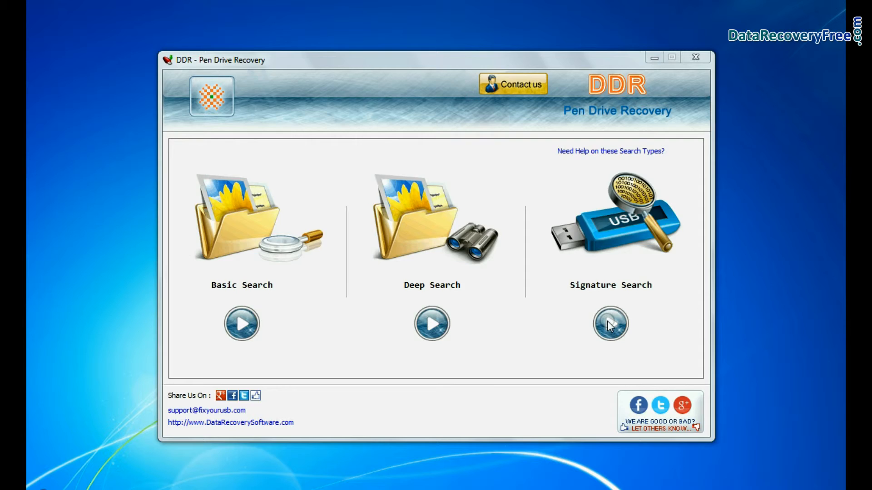
Run a Signature Search on Removable Media, saving recovered files to Recovered Data
{"action": "left_click", "coordinate": [610, 324]}
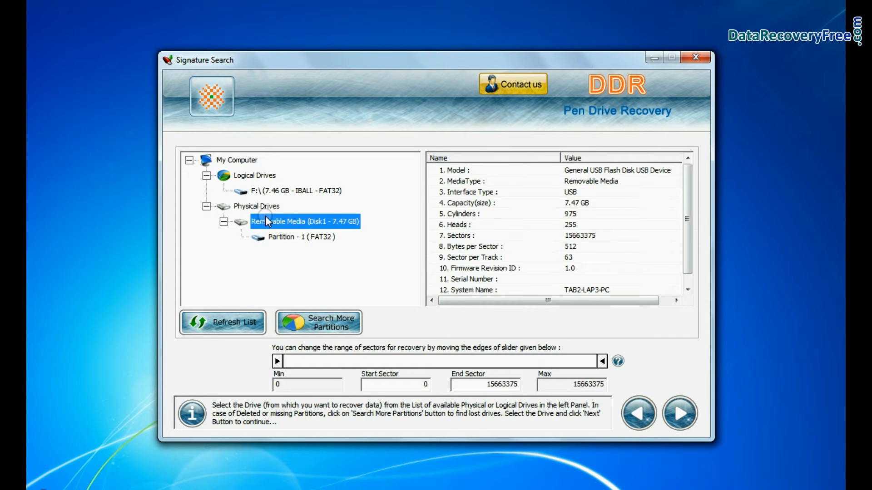
{"action": "left_click", "coordinate": [679, 413]}
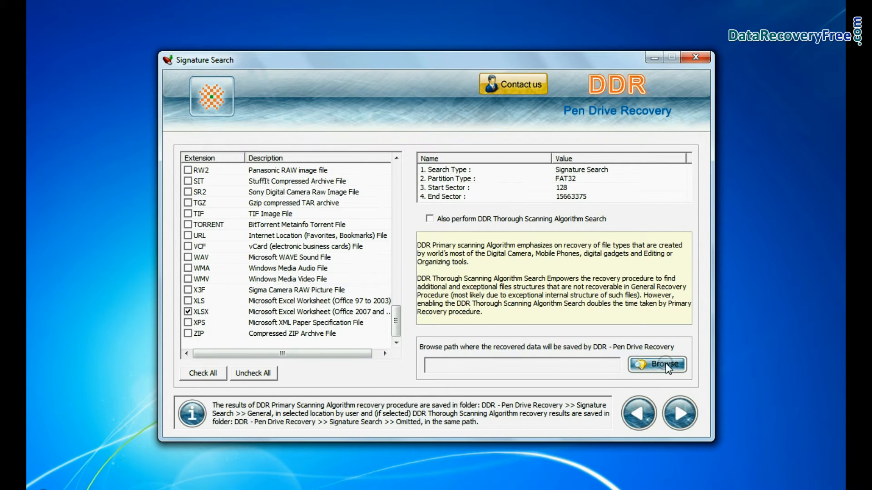
{"action": "left_click", "coordinate": [657, 364]}
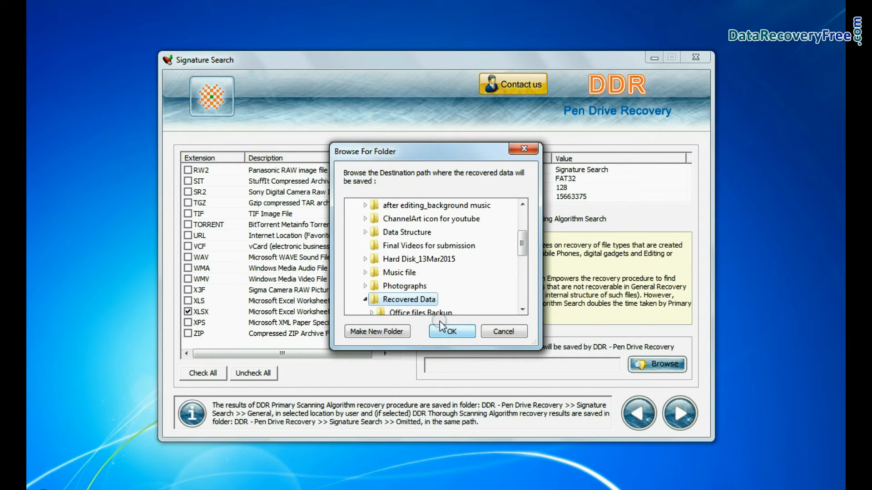
{"action": "left_click", "coordinate": [452, 331]}
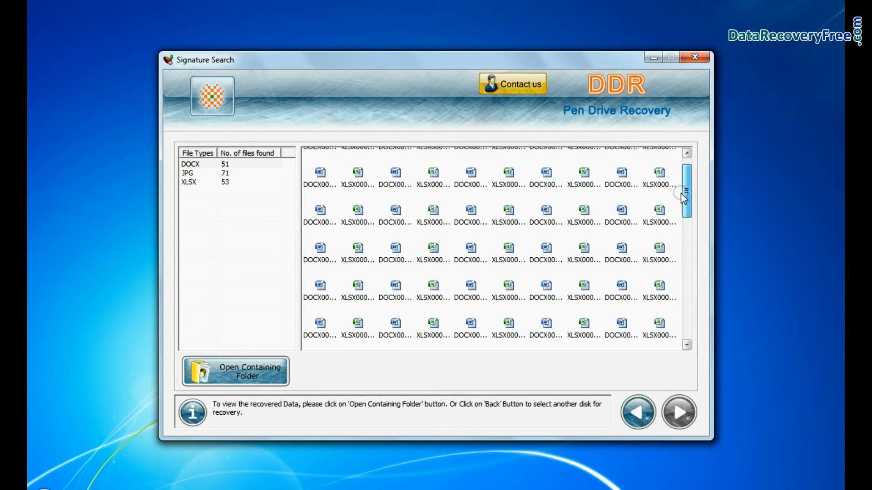
Open the folder holding the recovered DOCX, JPG and XLSX files
{"action": "scroll", "scroll_direction": "down", "scroll_amount": 3}
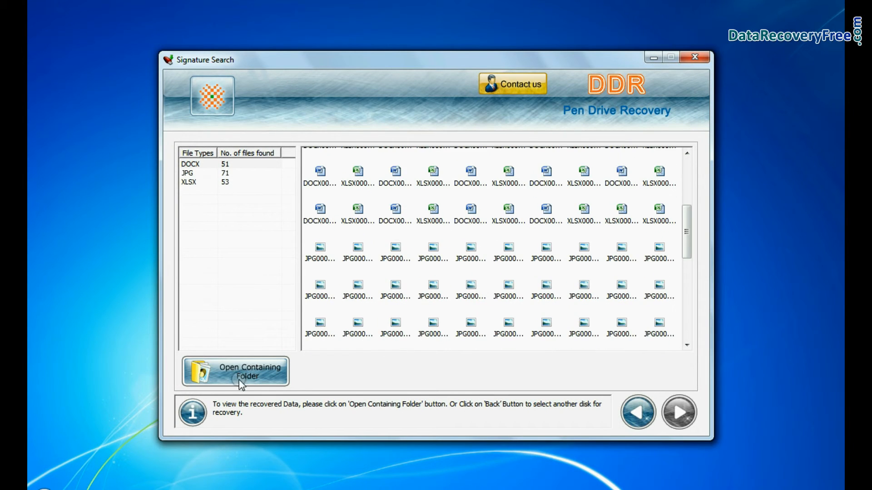
{"action": "left_click", "coordinate": [235, 371]}
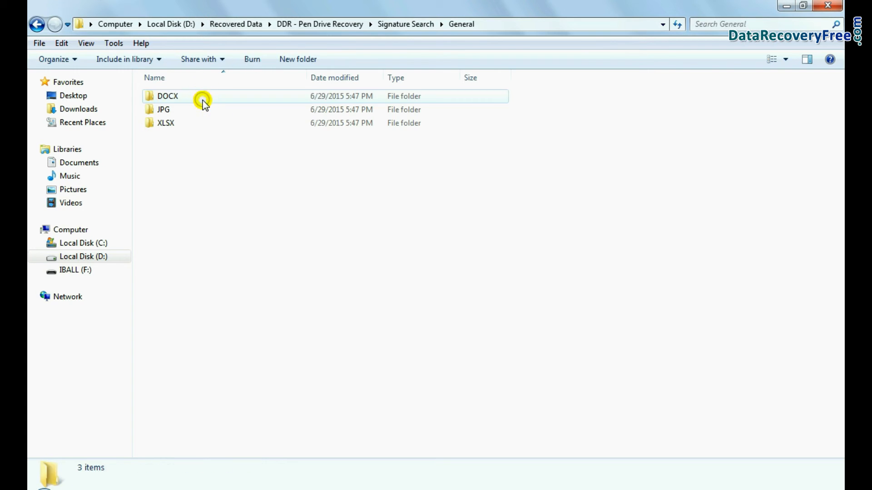